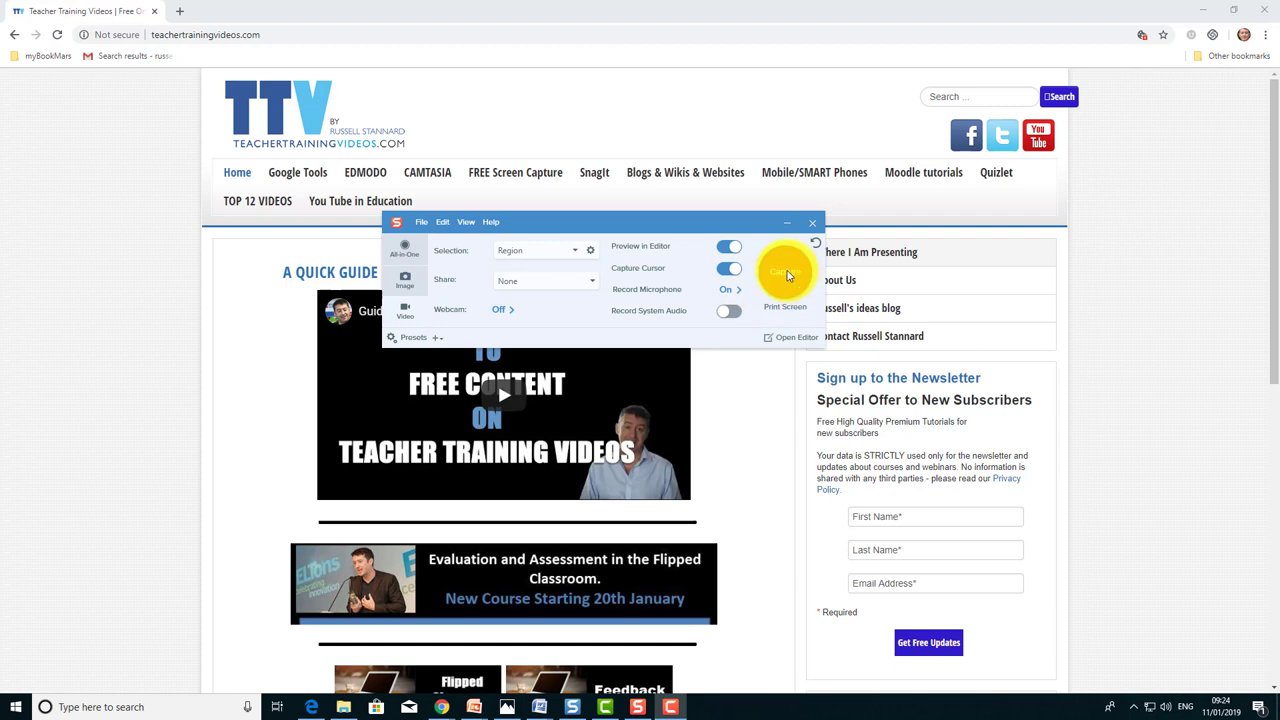
mouse_move(778, 276)
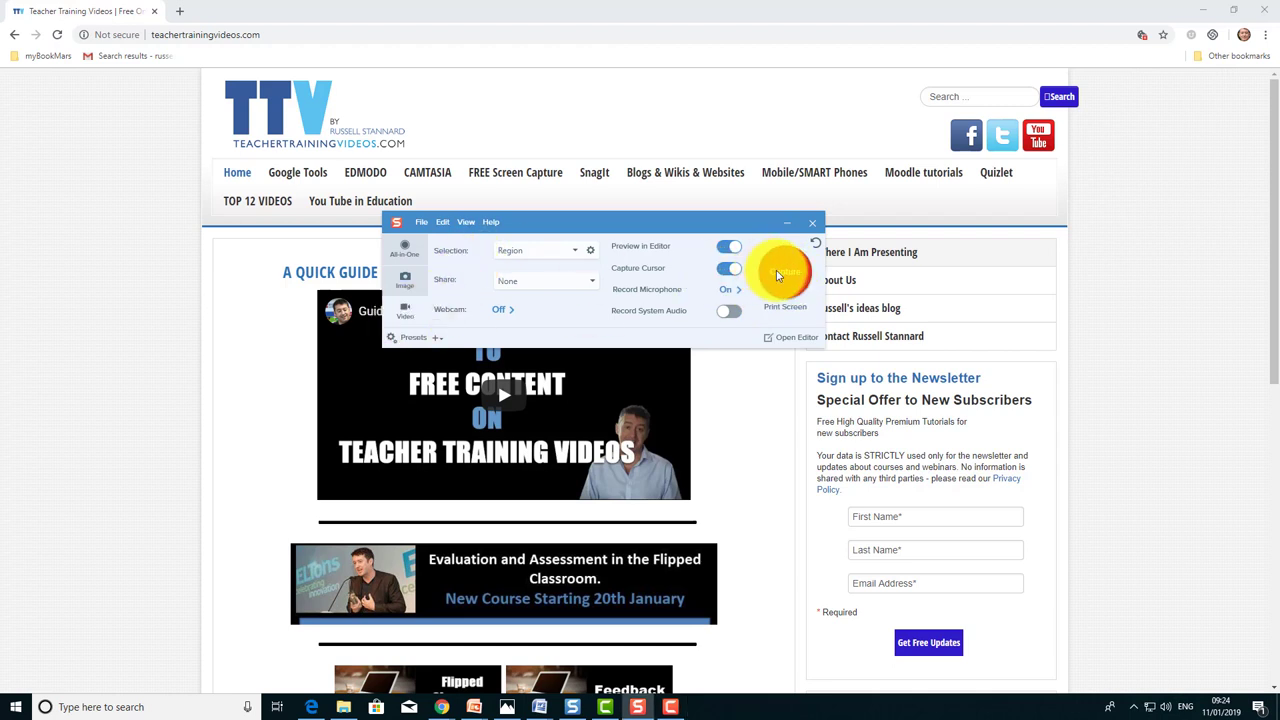
mouse_move(780, 276)
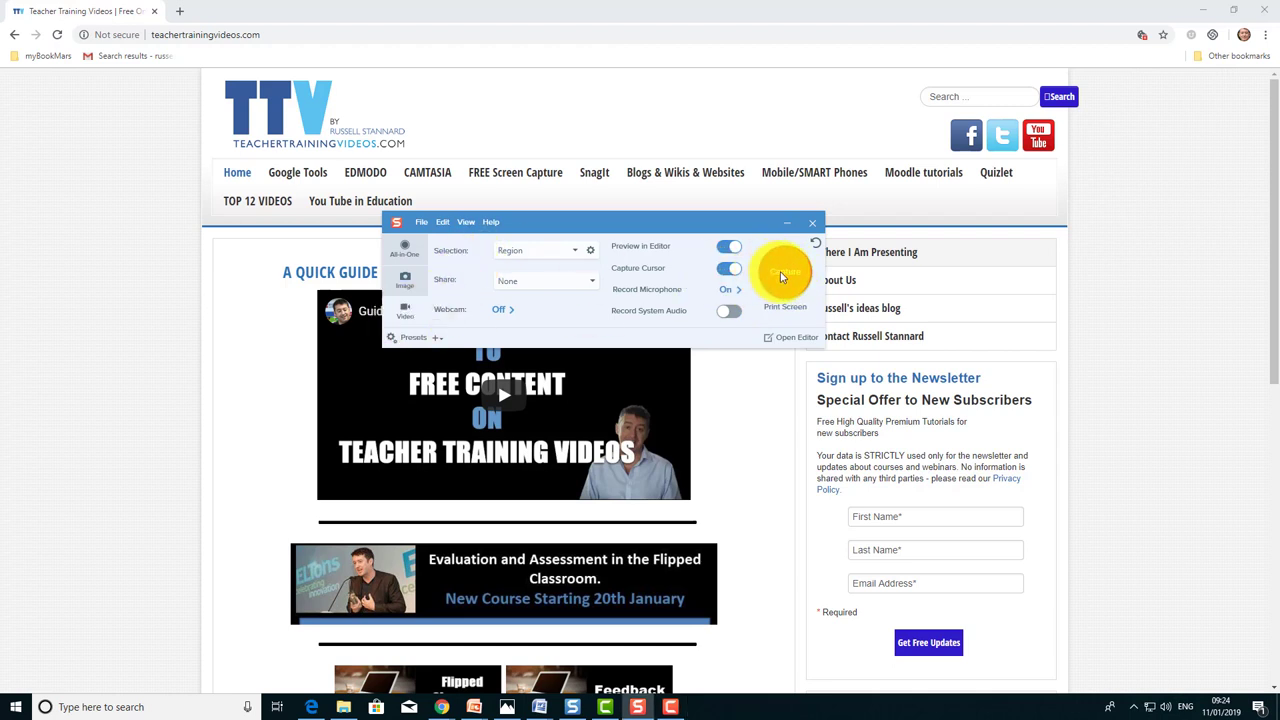
- Start a new Snagit video capture framed on the TTV website page
left_click(784, 272)
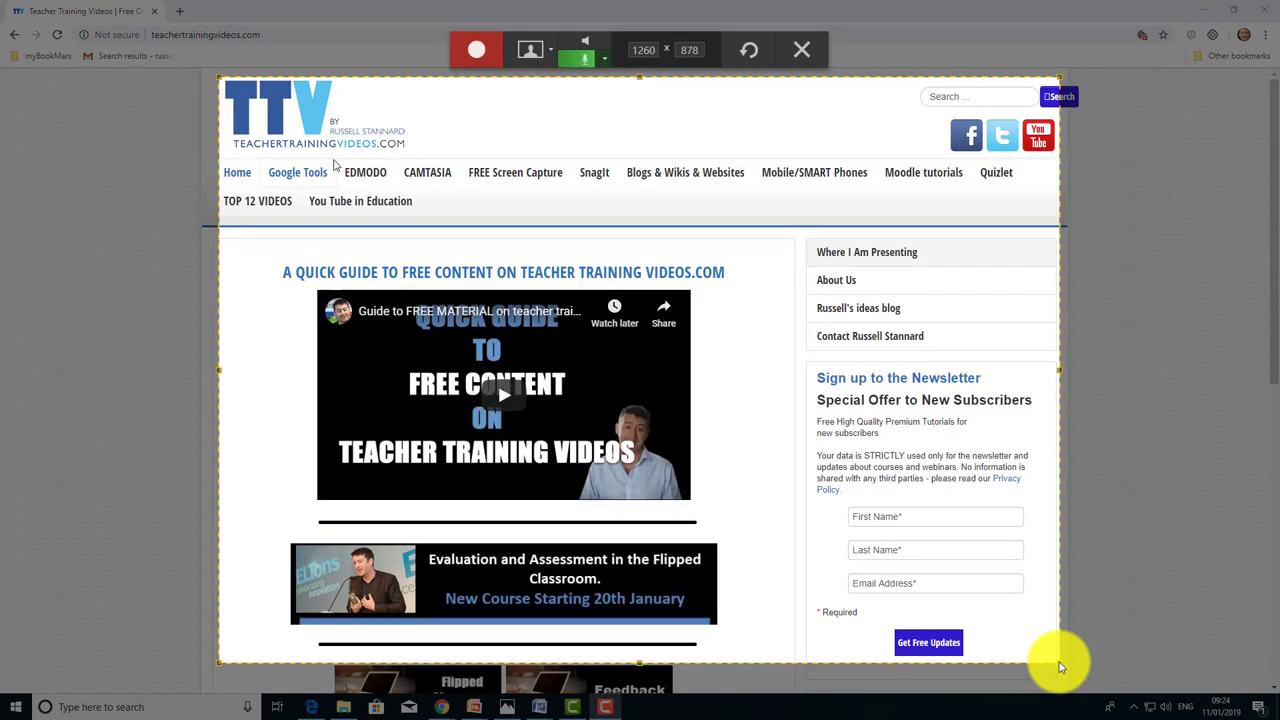
mouse_move(530, 50)
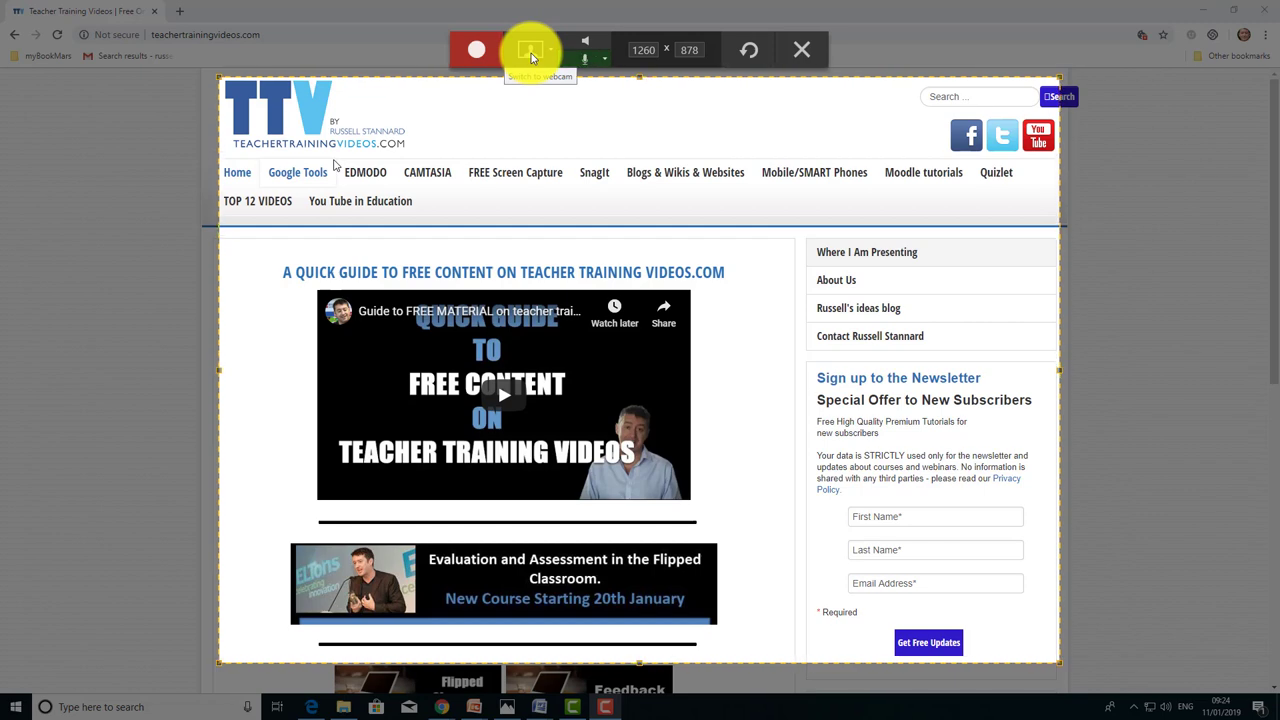
- Switch the frame to the webcam feed and begin recording the spoken intro
left_click(528, 48)
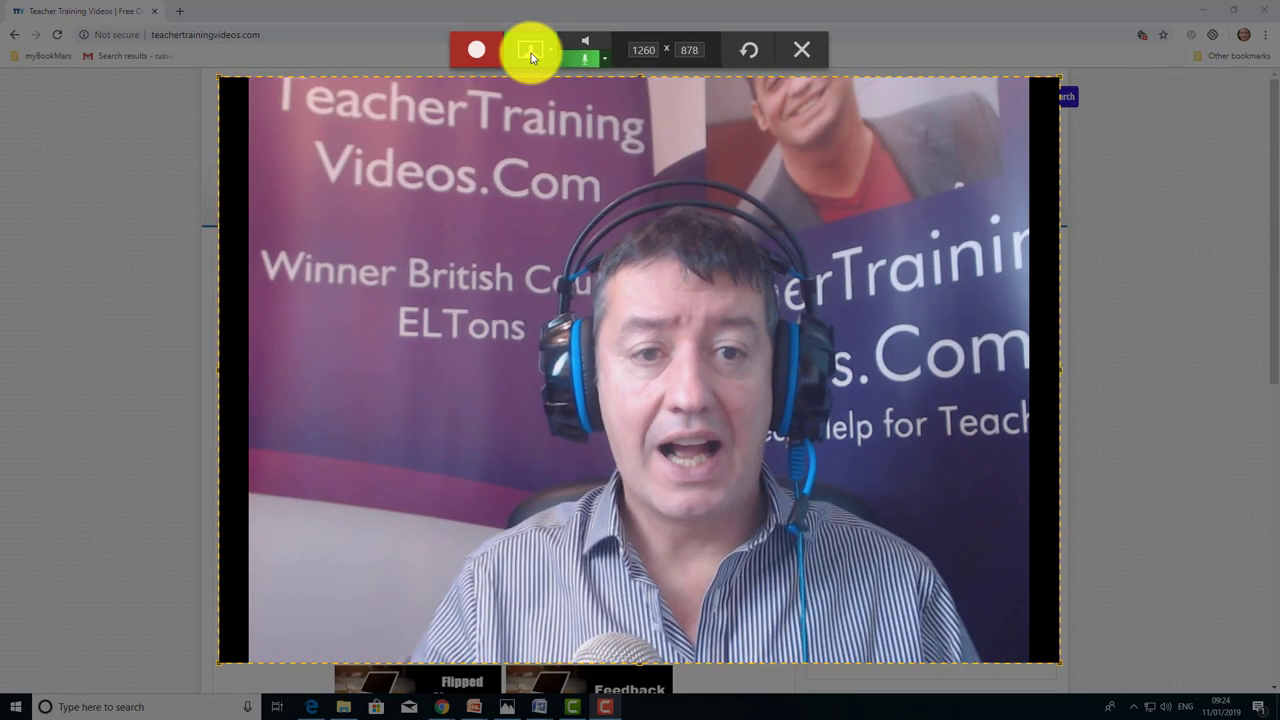
left_click(474, 50)
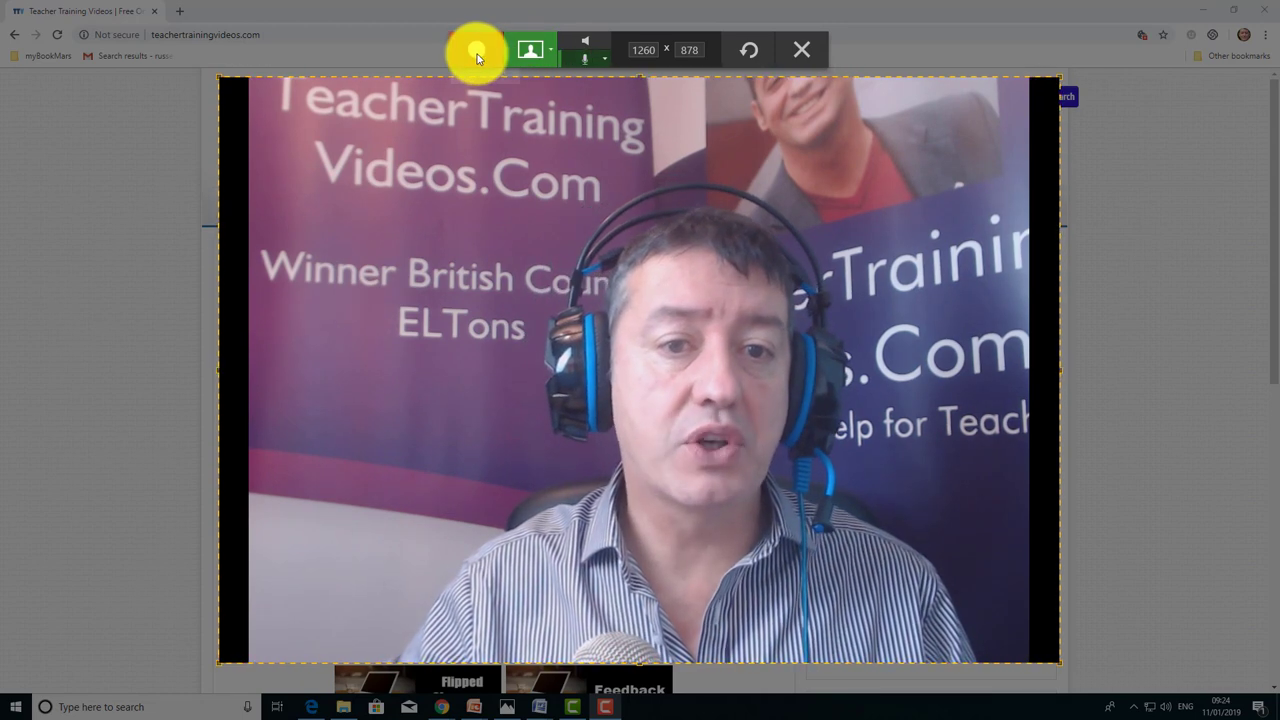
left_click(472, 52)
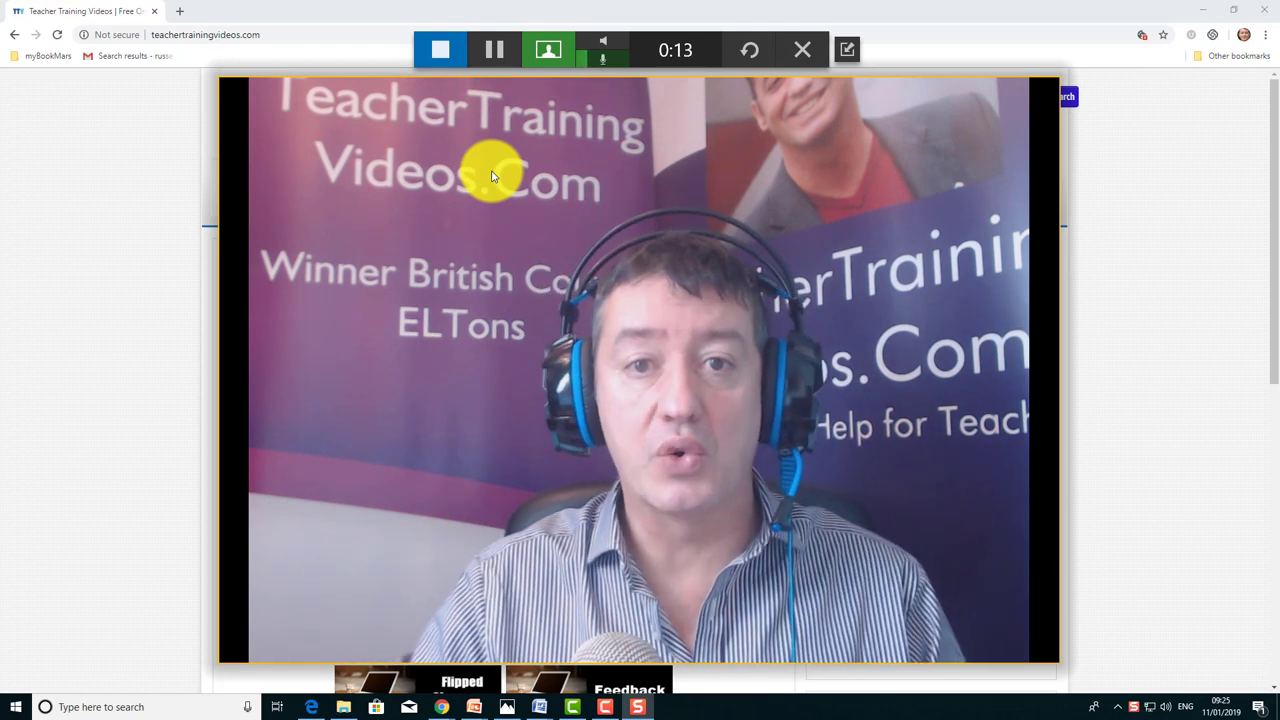
- Switch the recording back to the screen and browse the site's Google Tools page
left_click(494, 50)
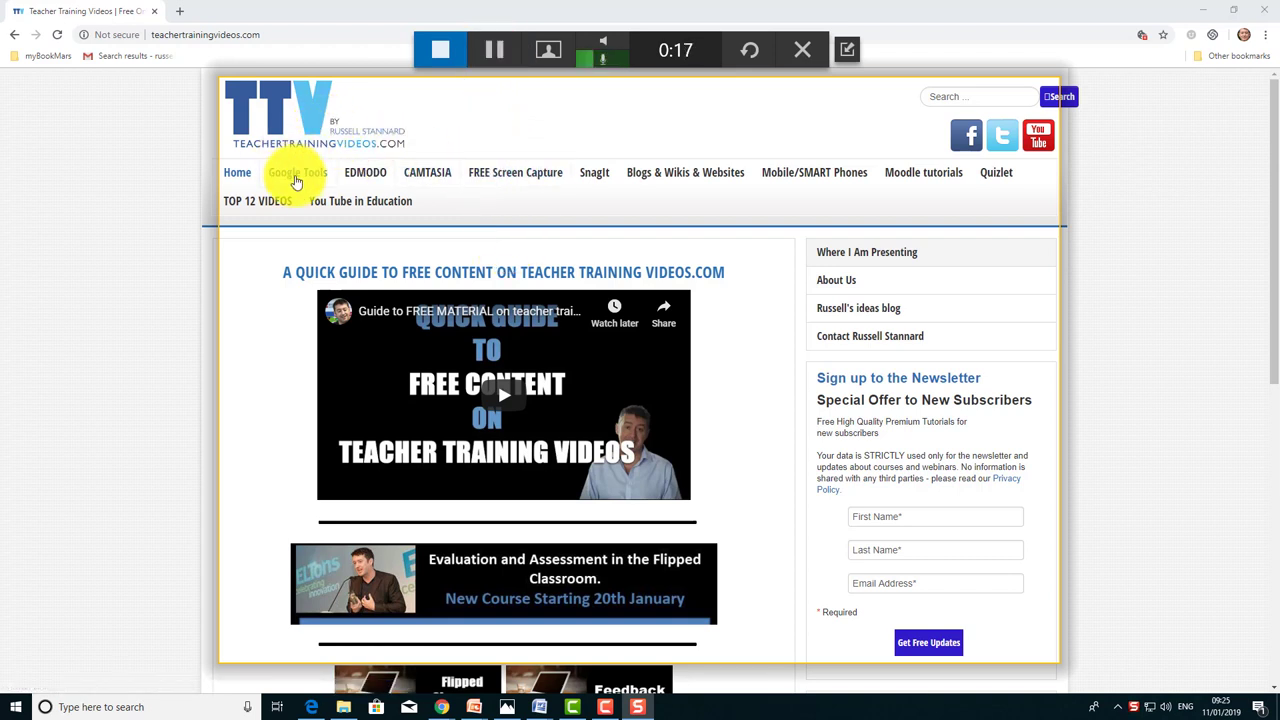
left_click(296, 172)
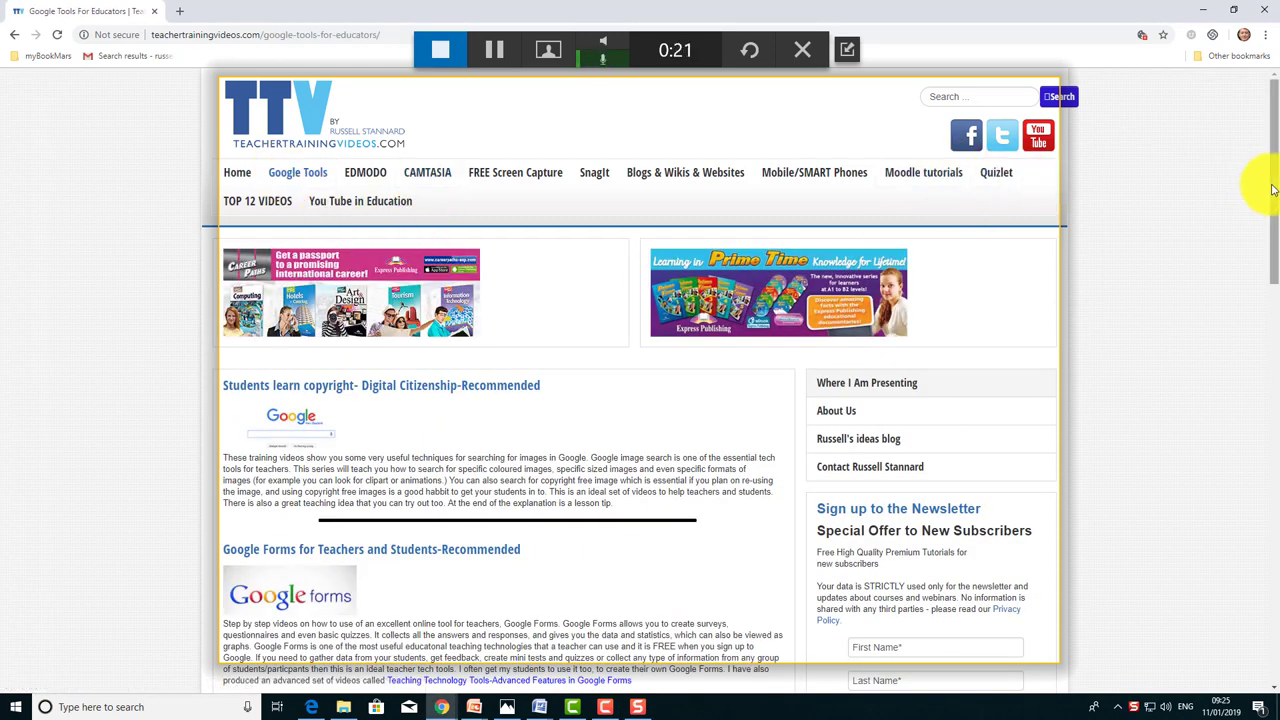
scroll("down", 3)
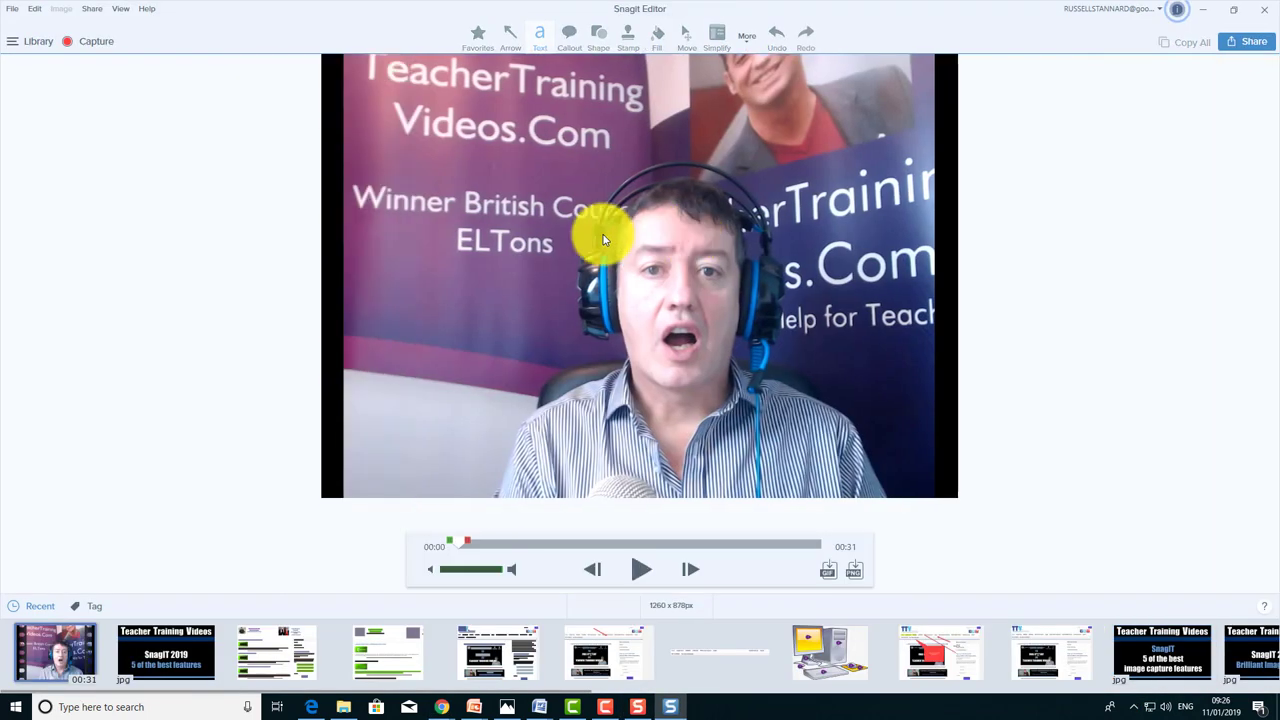
mouse_move(648, 278)
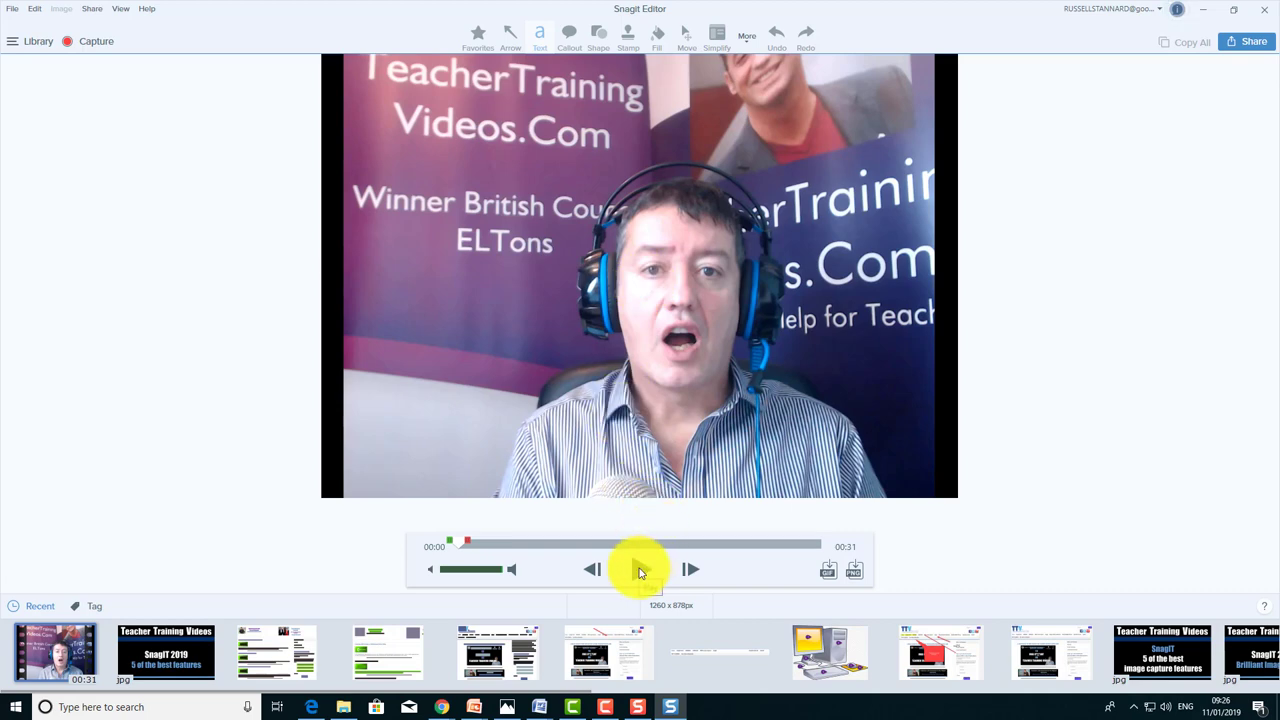
- Play the clip, scrub ahead to the website portion, and pause
left_click(640, 568)
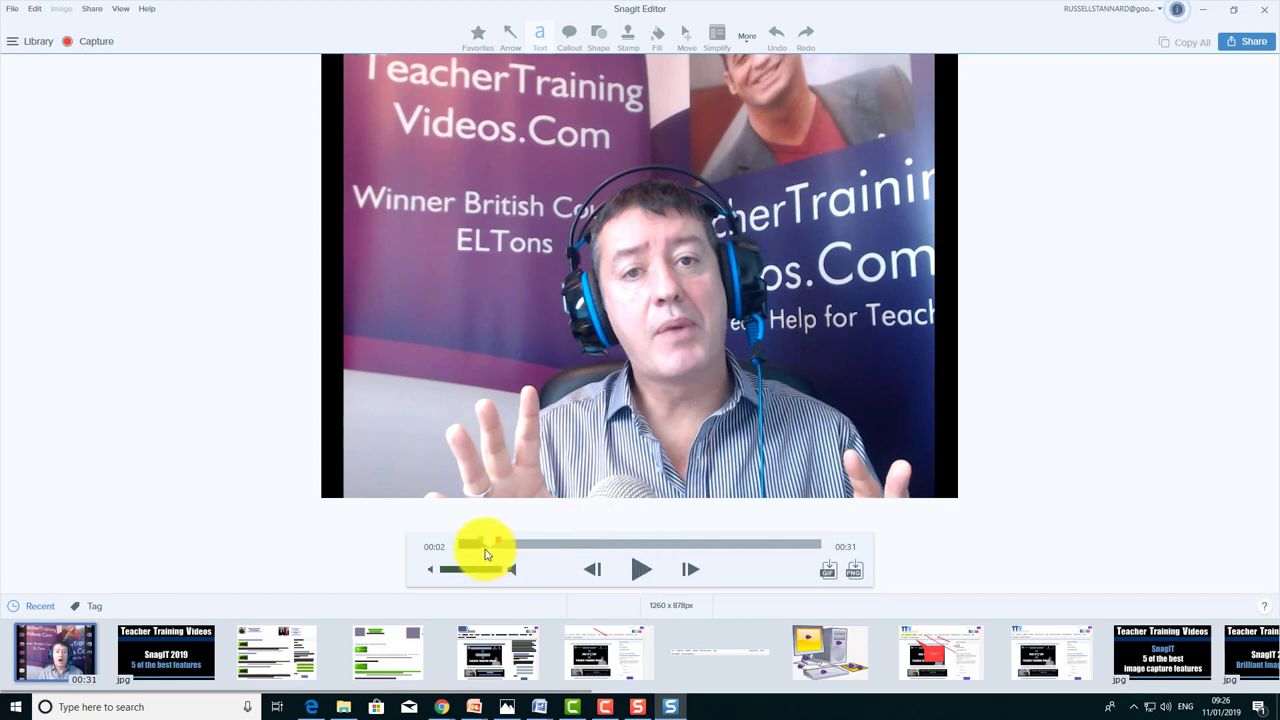
left_click_drag(484, 544, 640, 544)
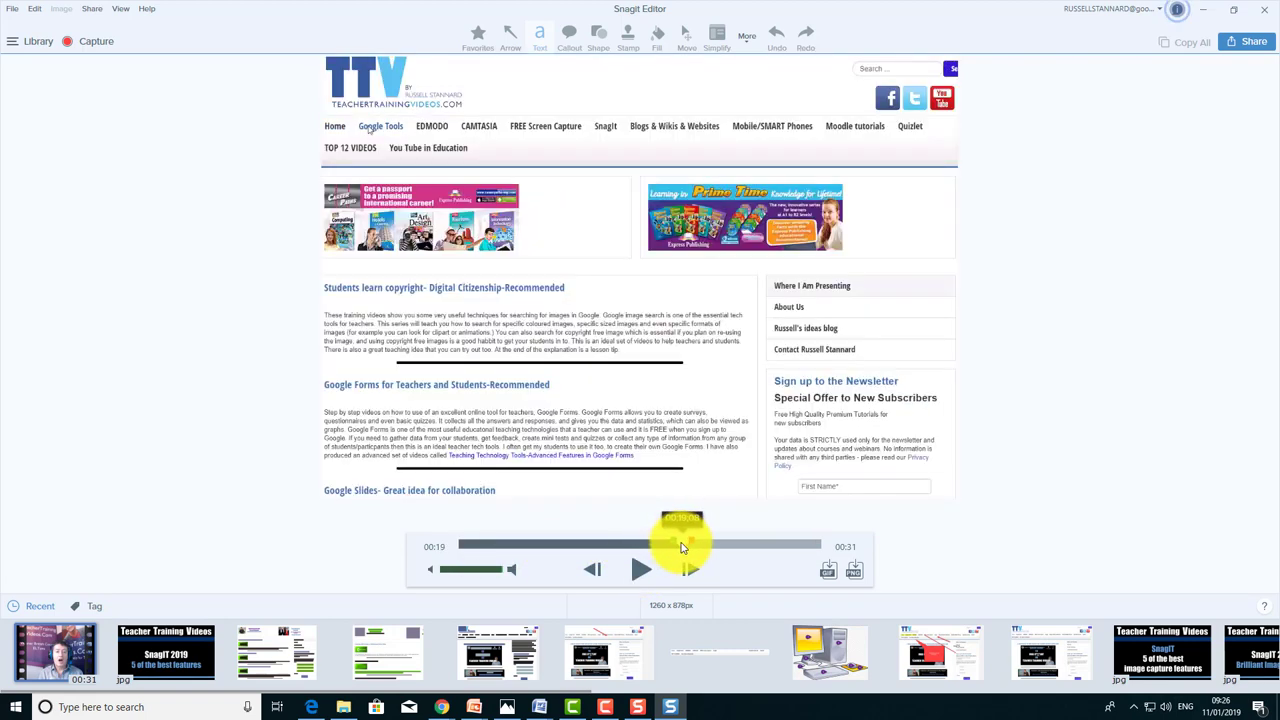
left_click(12, 8)
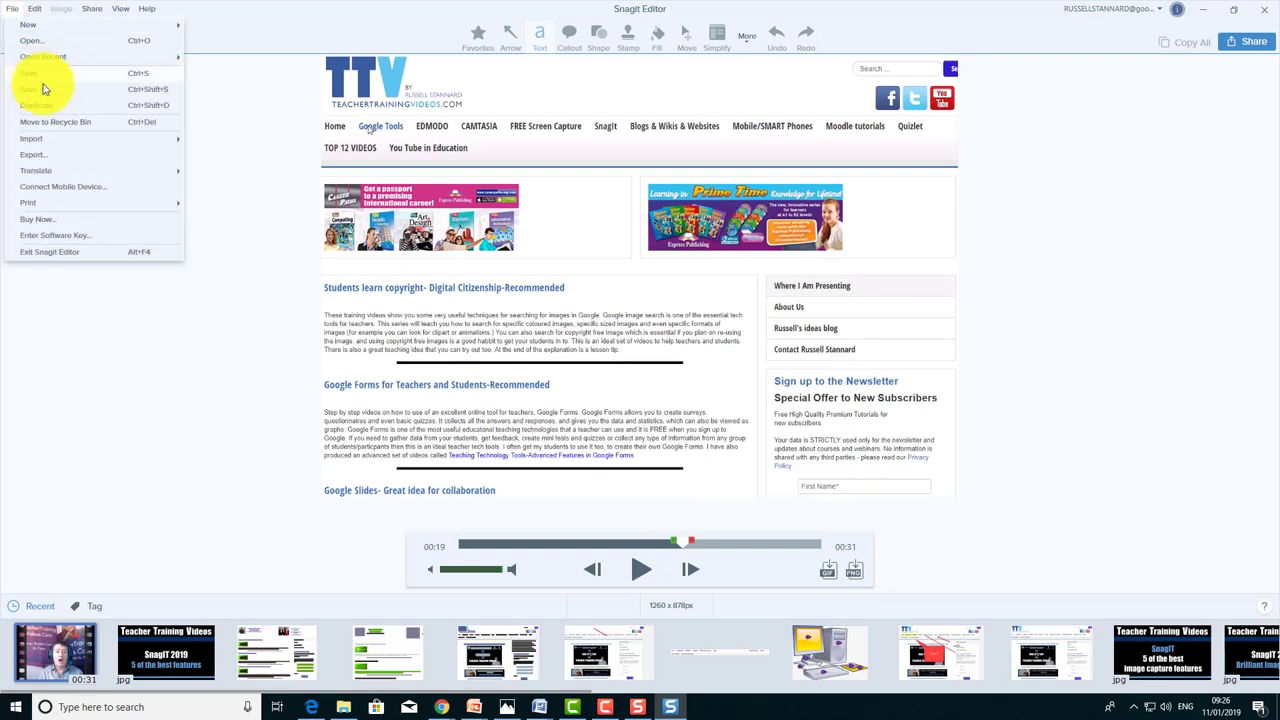
- Save the recording to the Desktop as an MP4 named 'combination'
left_click(28, 90)
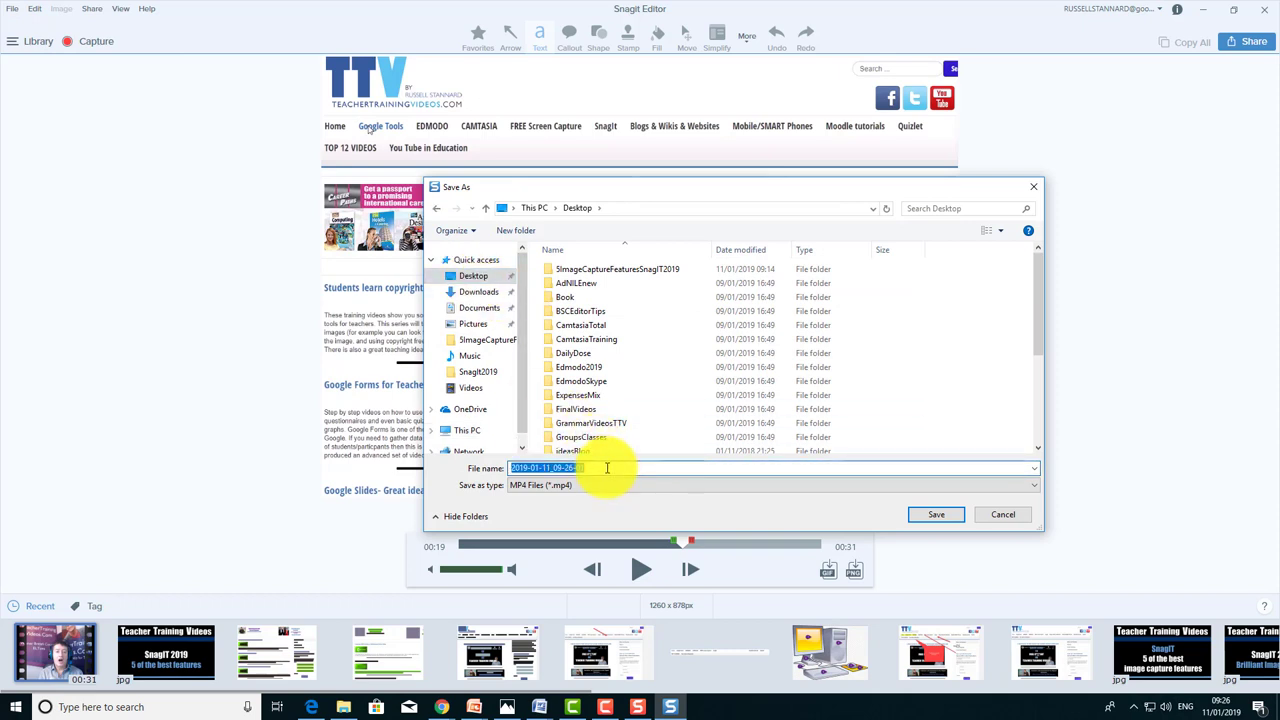
type("combination")
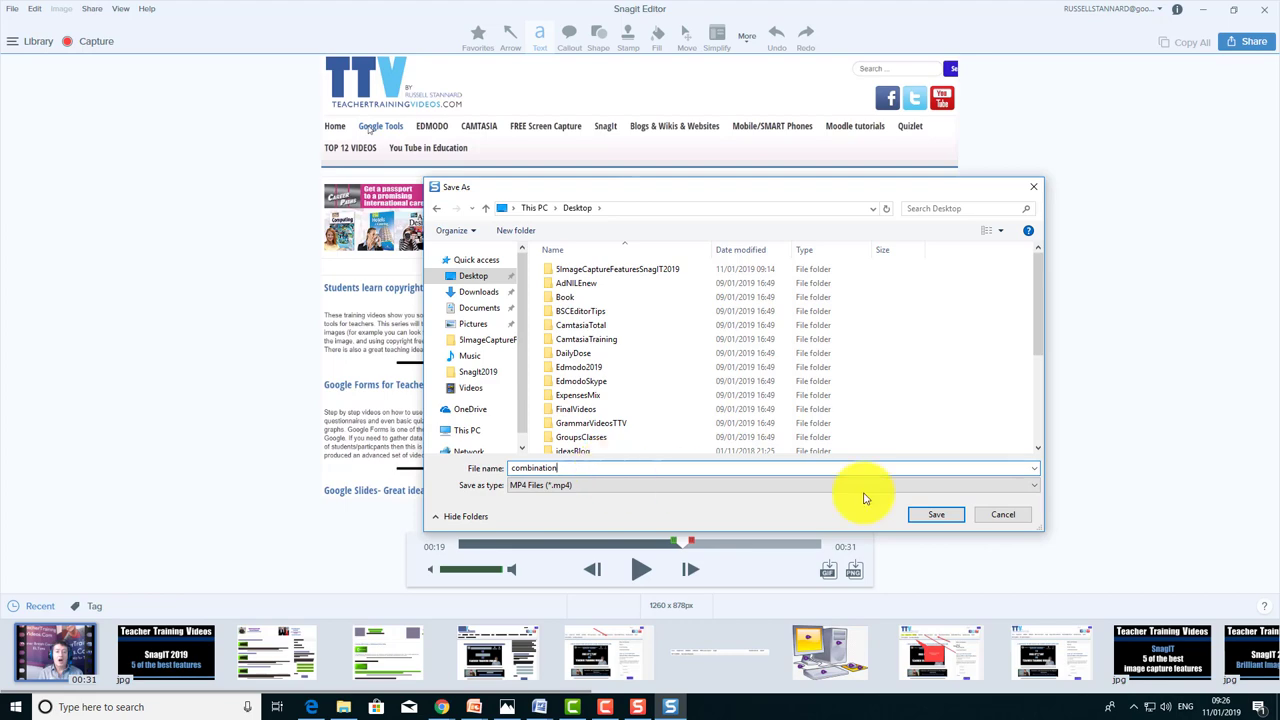
left_click(936, 514)
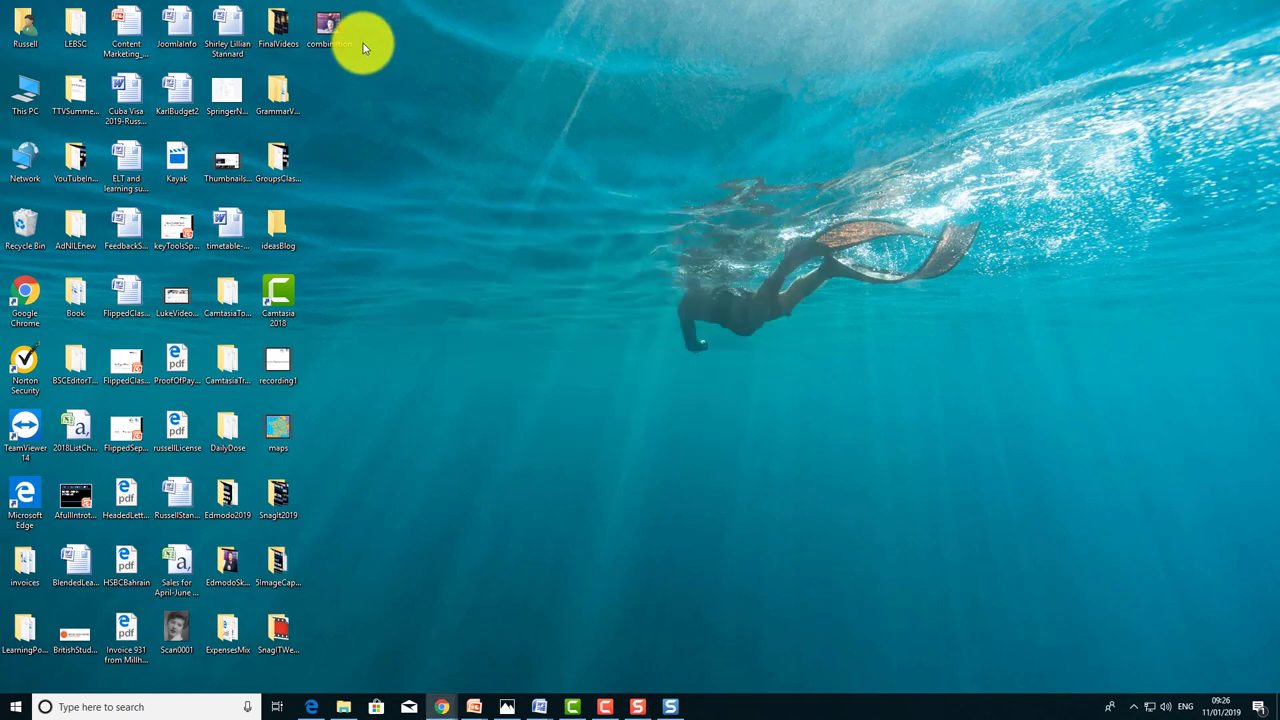
- Open the 'combination' file from the desktop in Movies & TV and play it
double_click(324, 20)
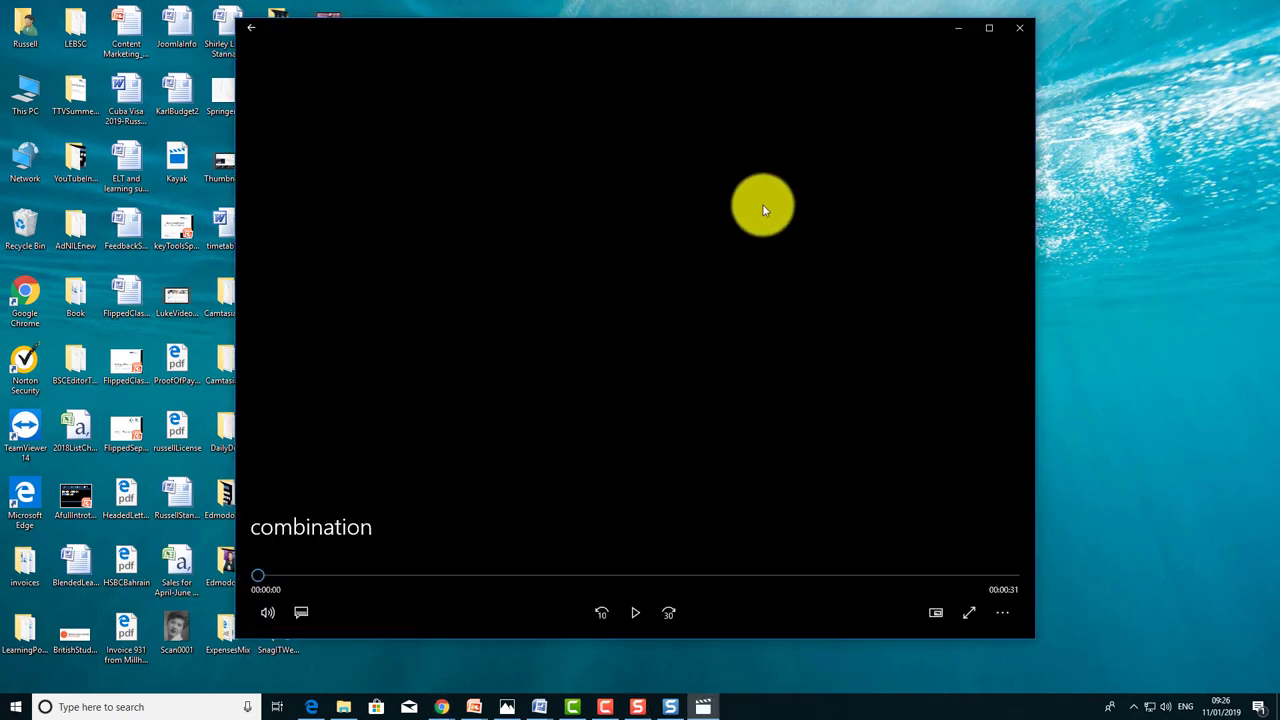
left_click(636, 612)
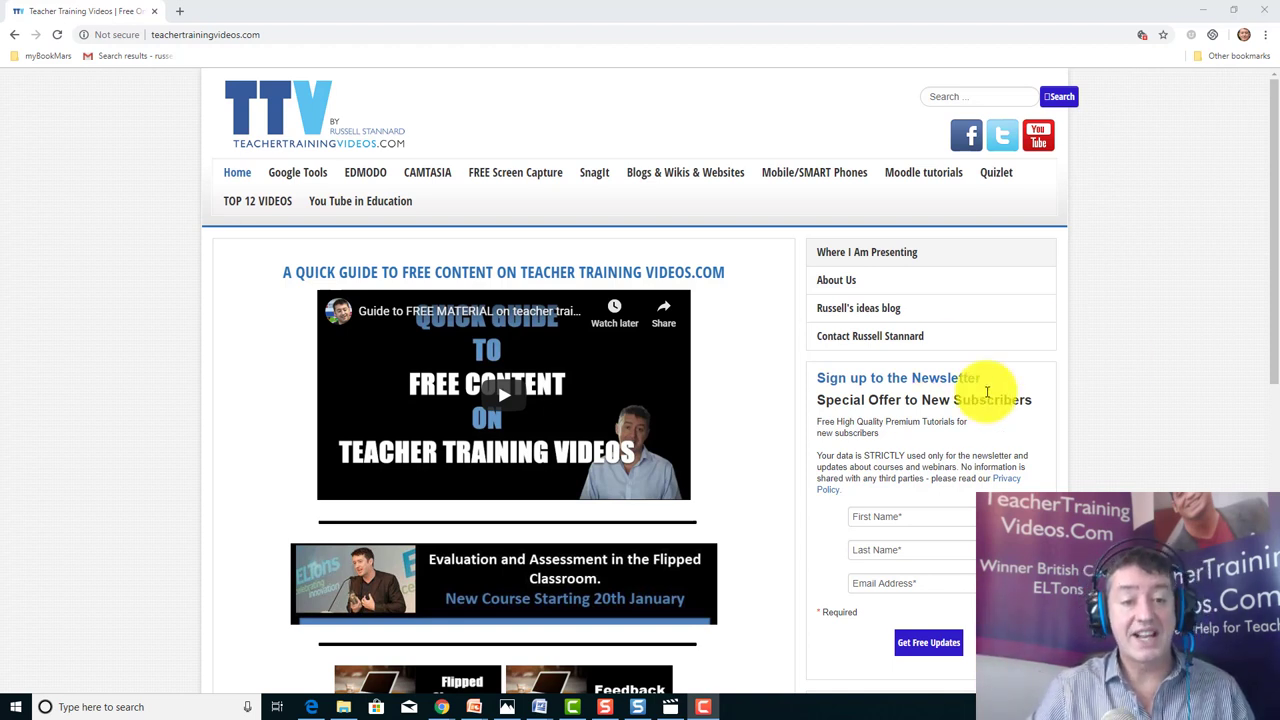
mouse_move(1272, 178)
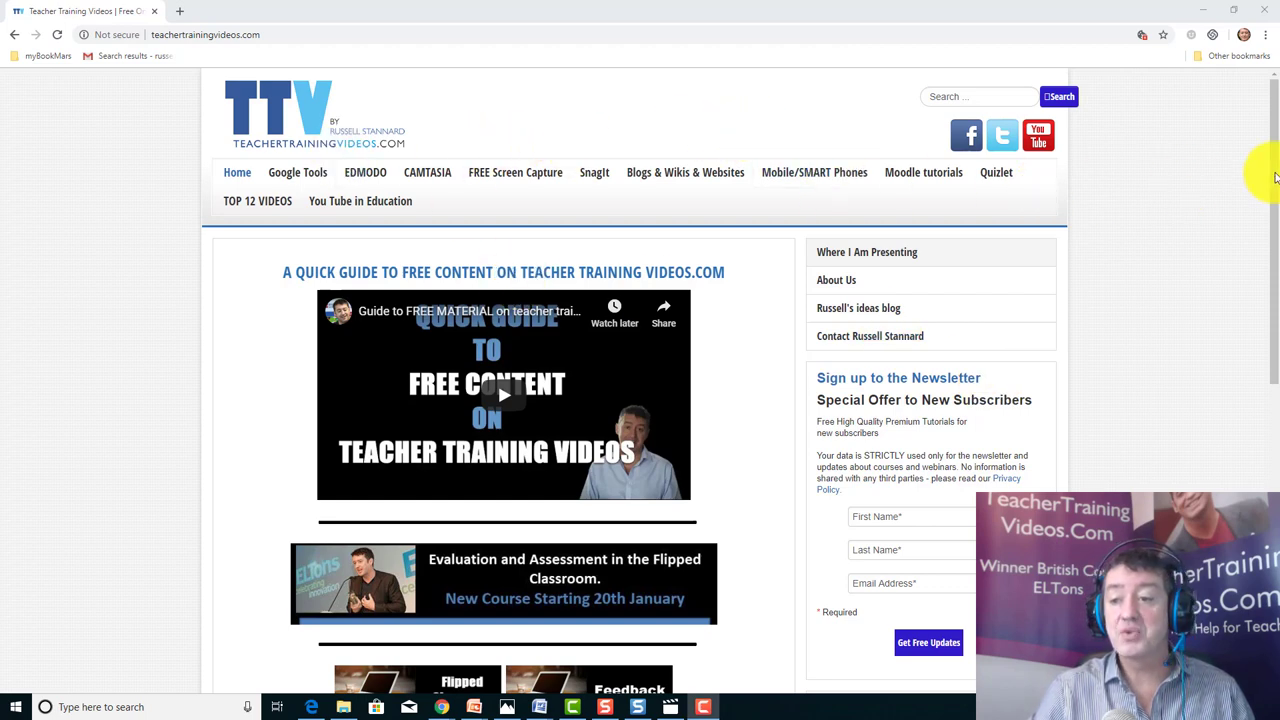
scroll("down", 3)
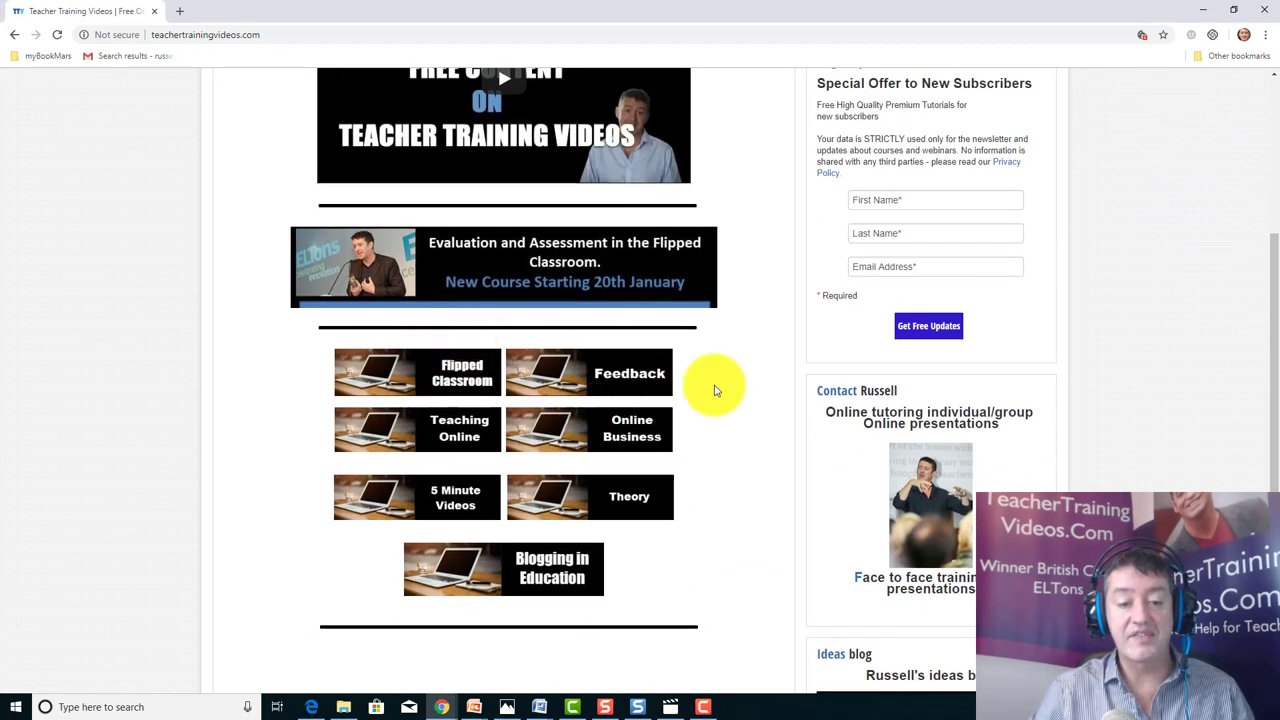
scroll("up", 3)
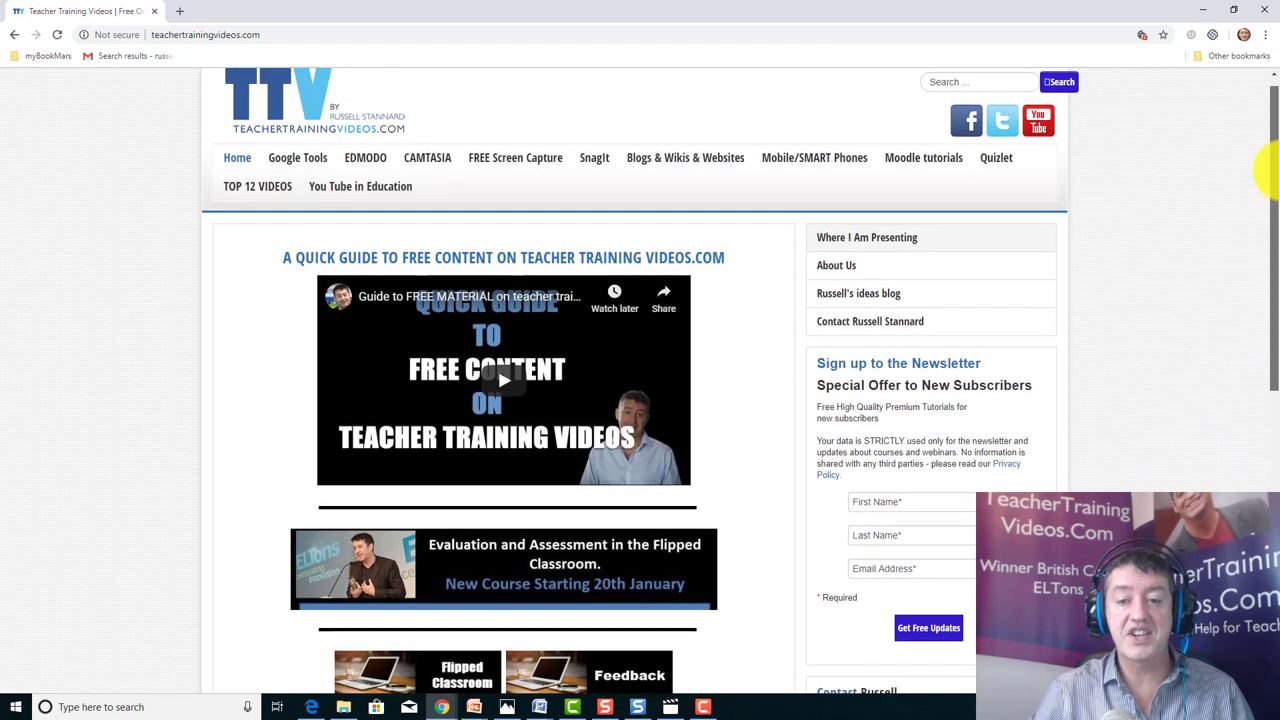
mouse_move(678, 220)
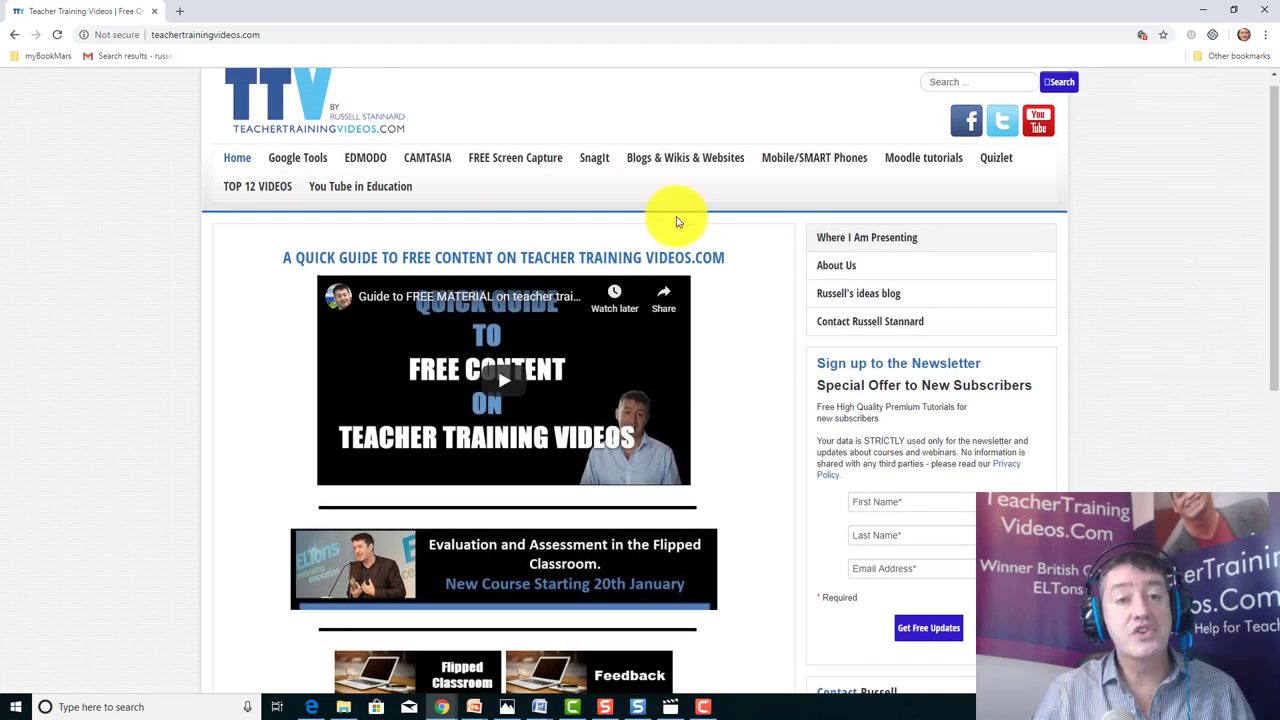
mouse_move(1036, 120)
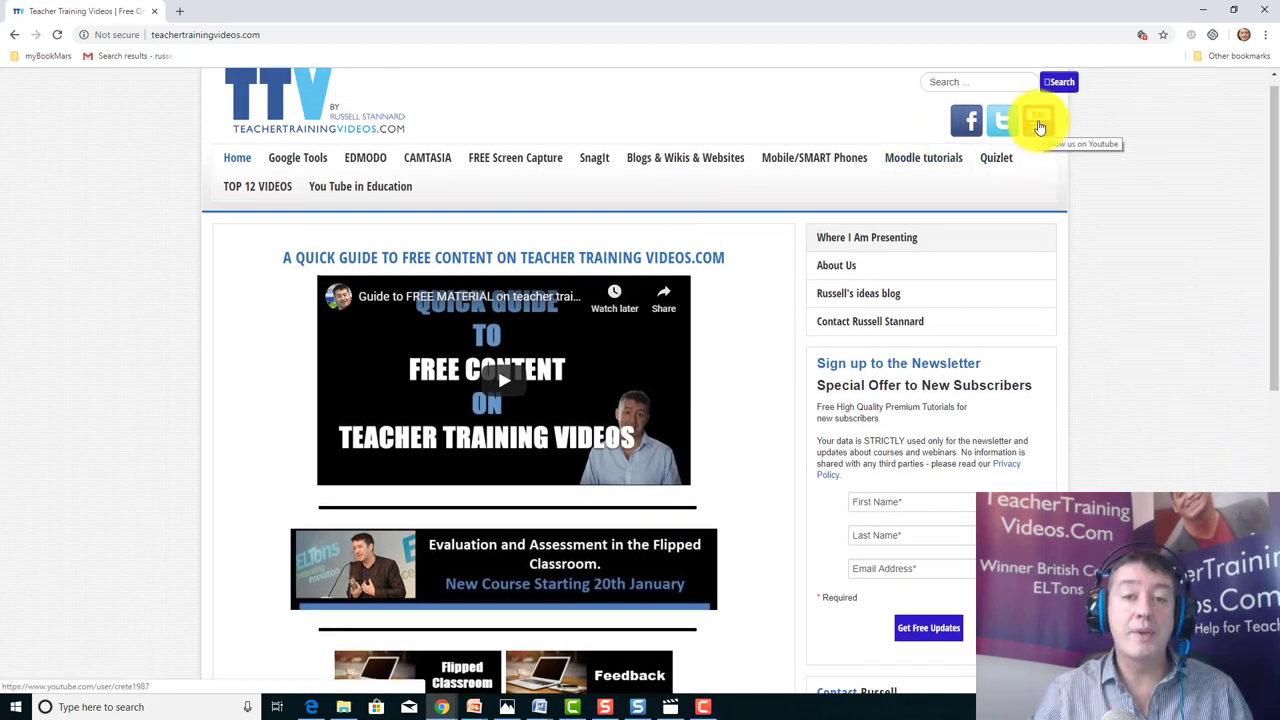